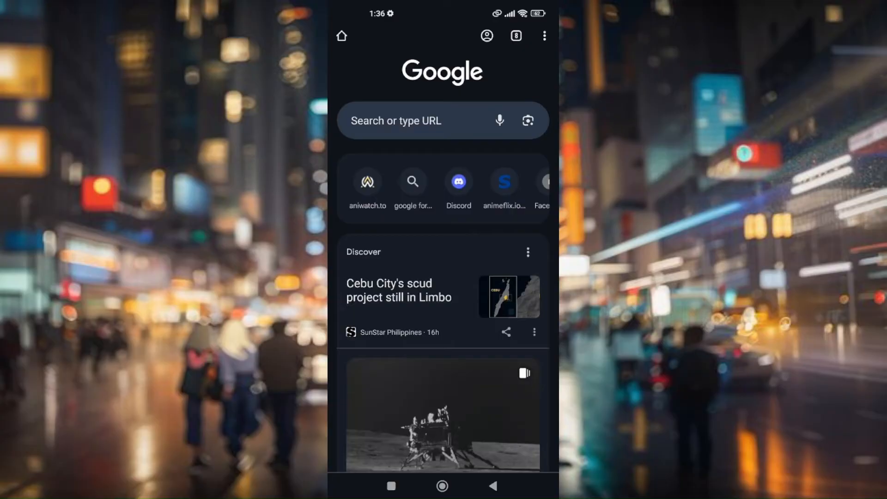
Step: Search 'reverse phone lookup' from history and go to the ph.findmyphone.store sponsored result
left_click(416, 120)
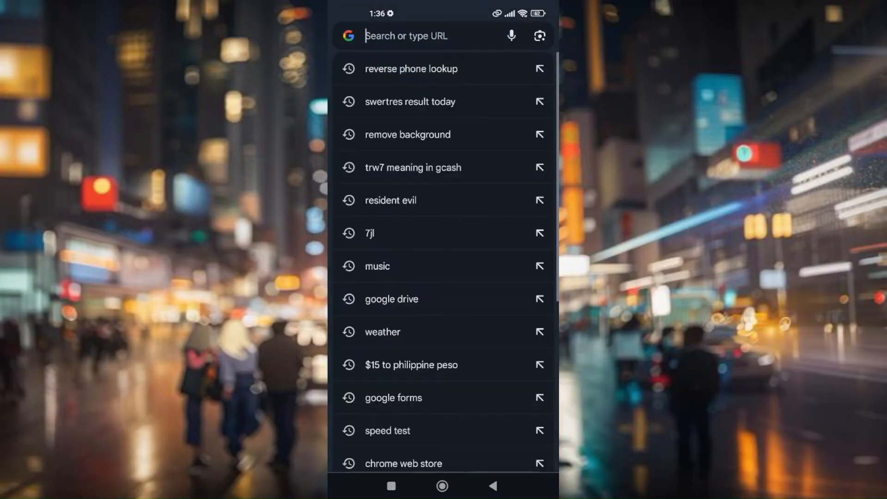
left_click(411, 69)
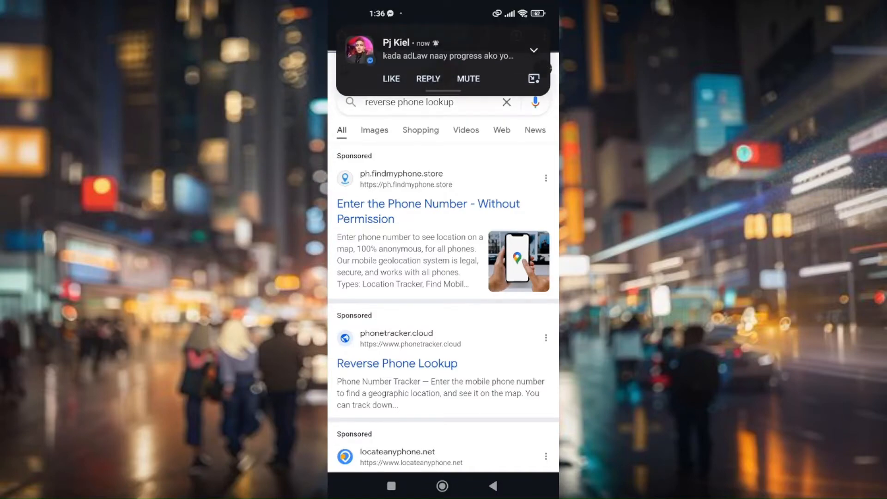
left_click(427, 210)
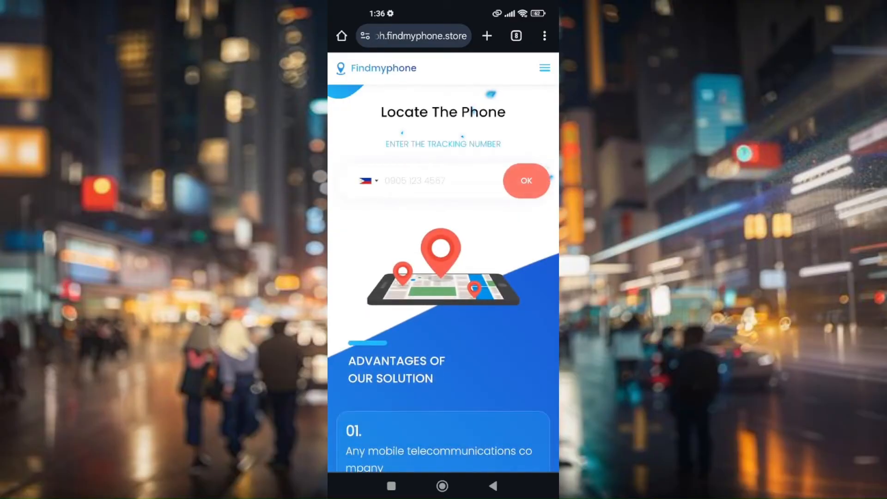
left_click(367, 180)
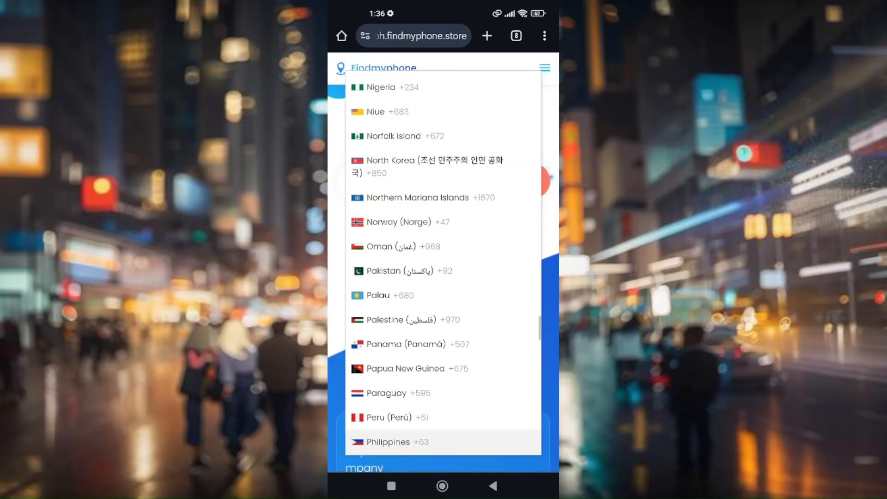
scroll("down", 3)
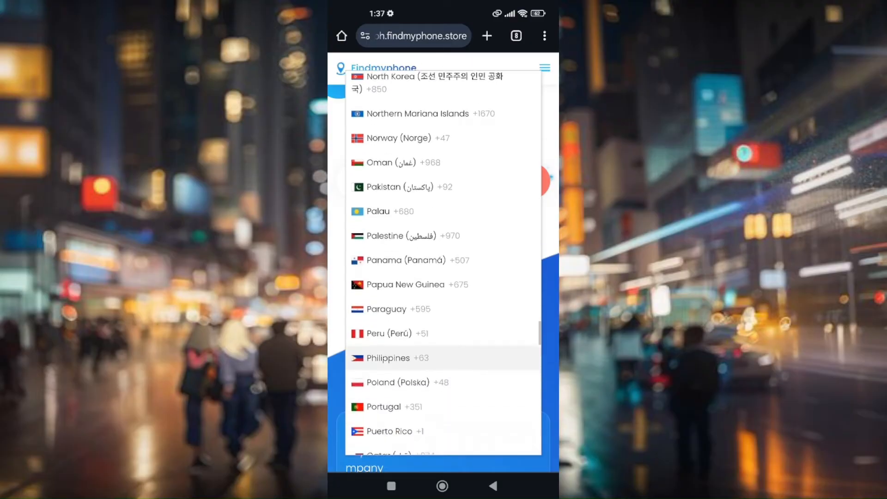
scroll("down", 3)
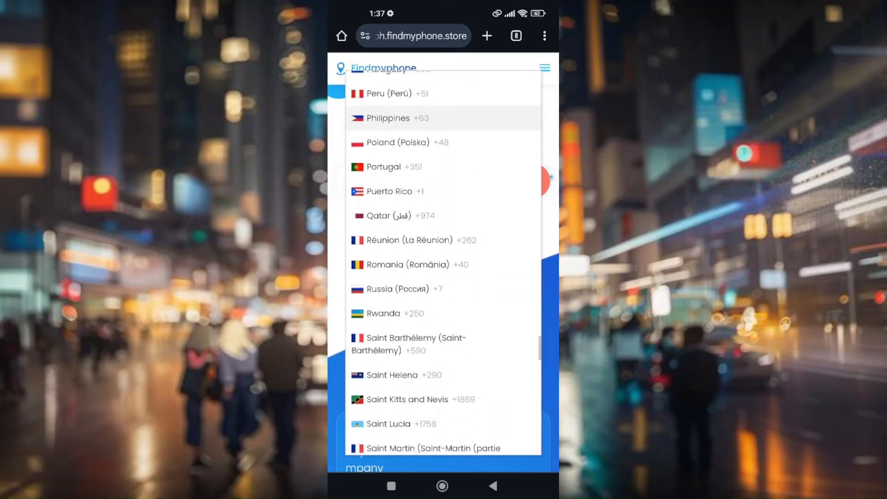
scroll("up", 3)
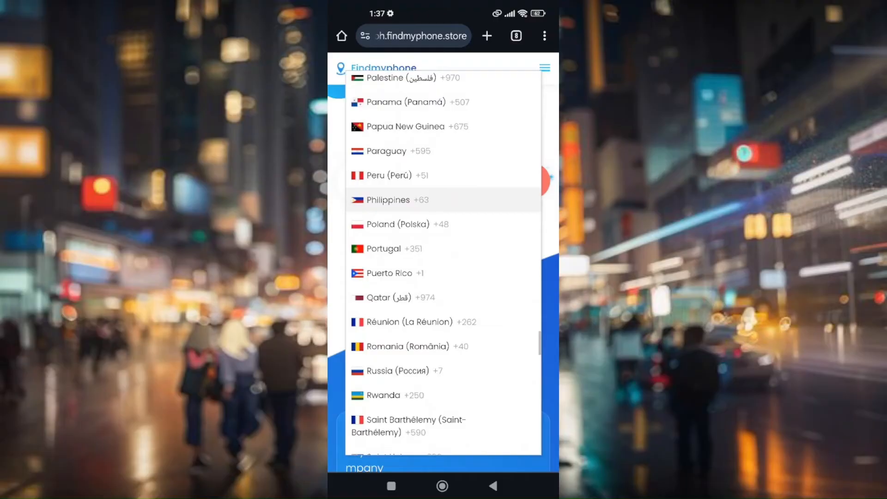
left_click(388, 199)
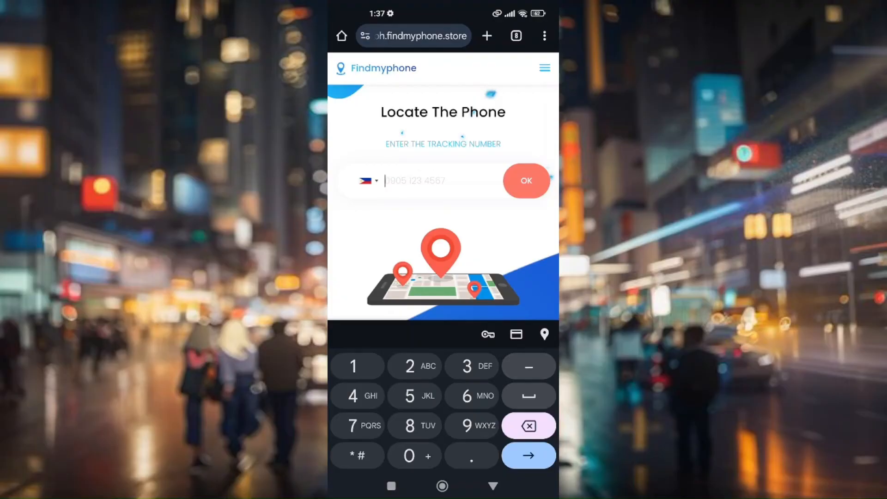
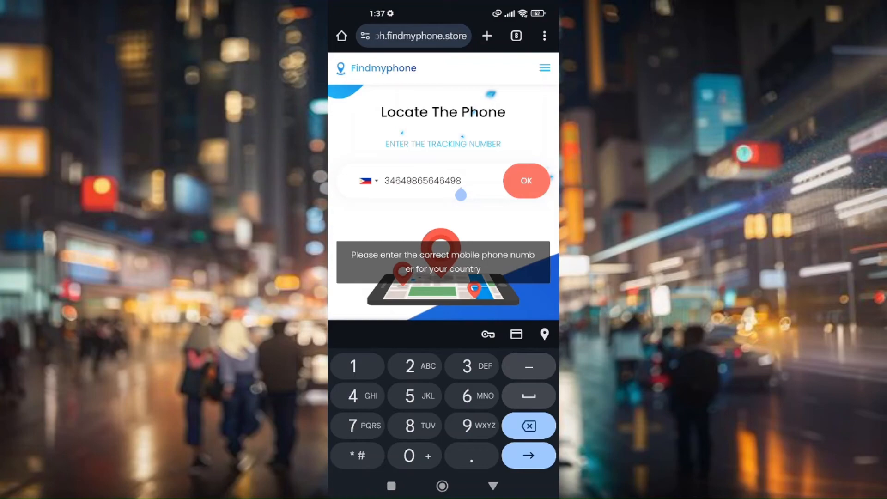
left_click(527, 425)
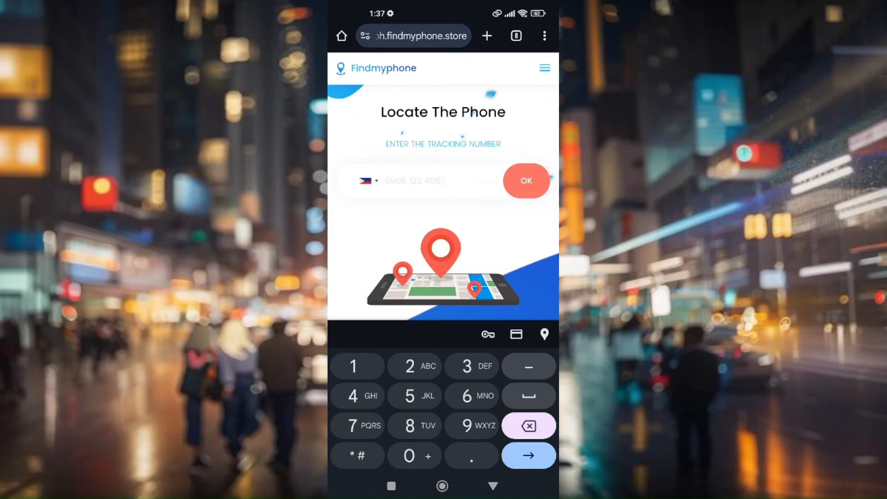
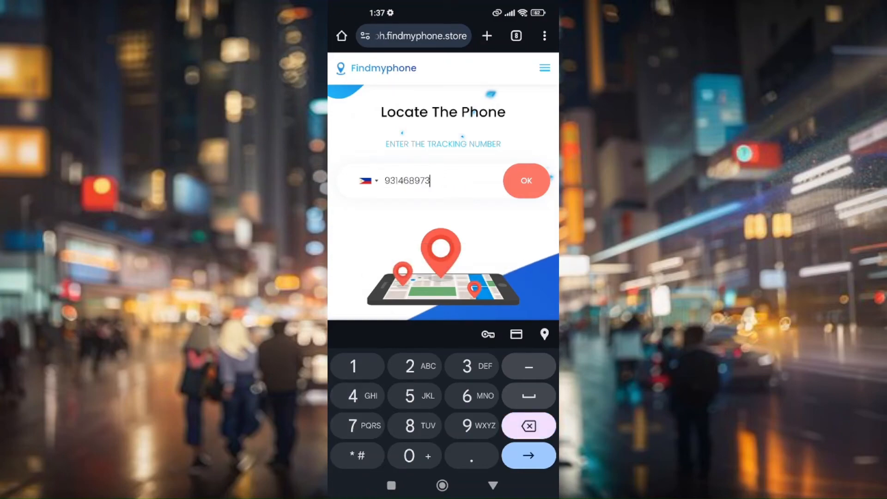